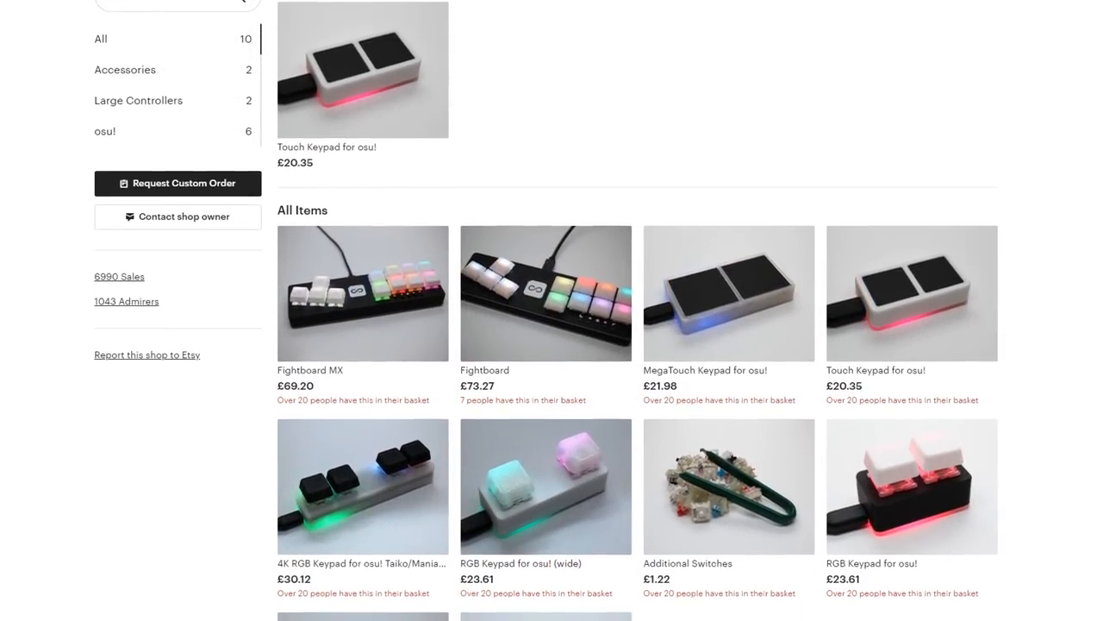
# Step: Open the £20.35 'Touch Keypad for osu!' listing from All Items and scroll its page
pyautogui.scroll(-3)
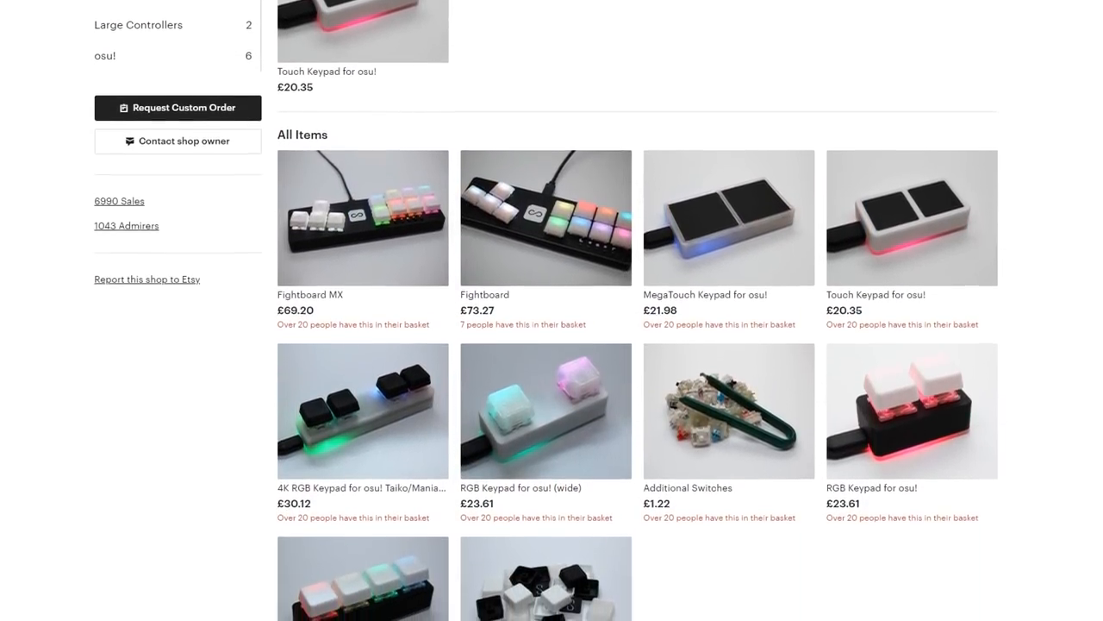
pyautogui.scroll(-3)
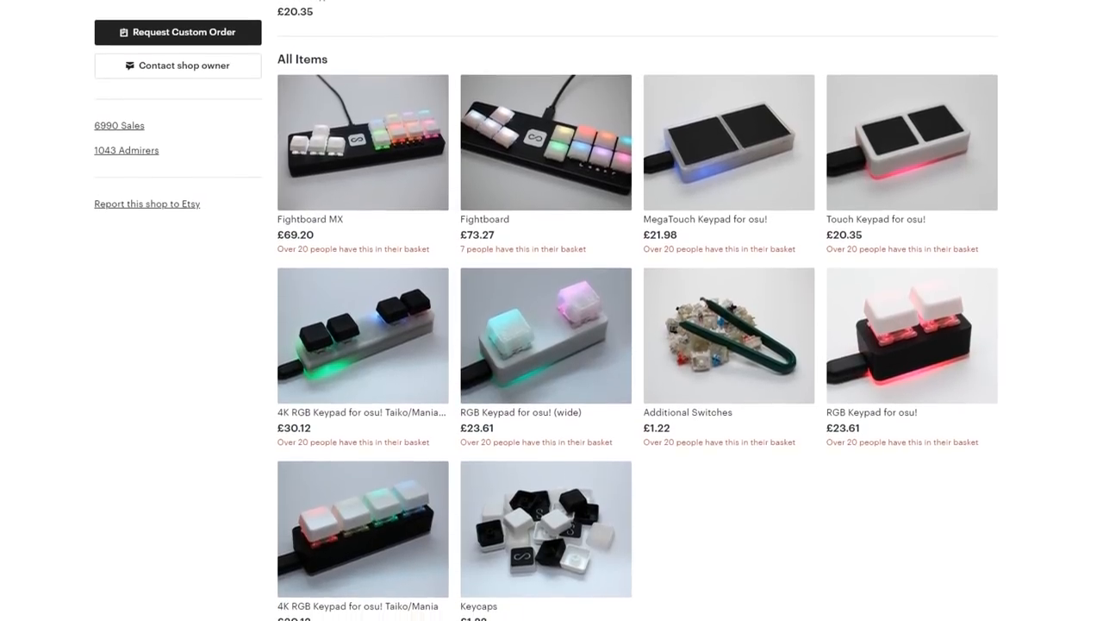
pyautogui.click(911, 143)
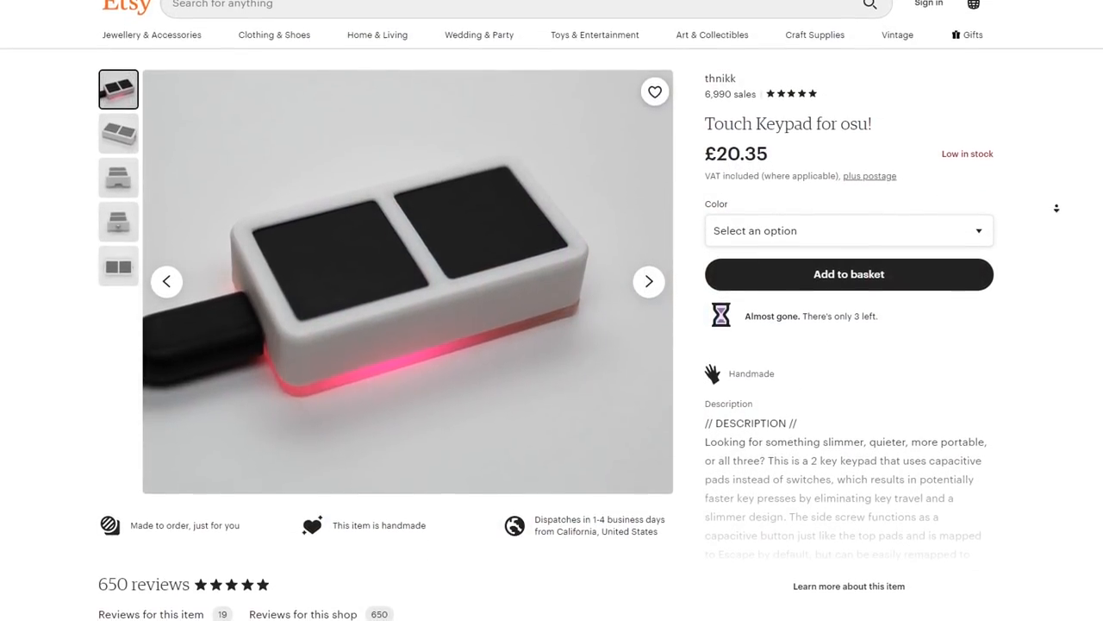
pyautogui.scroll(-3)
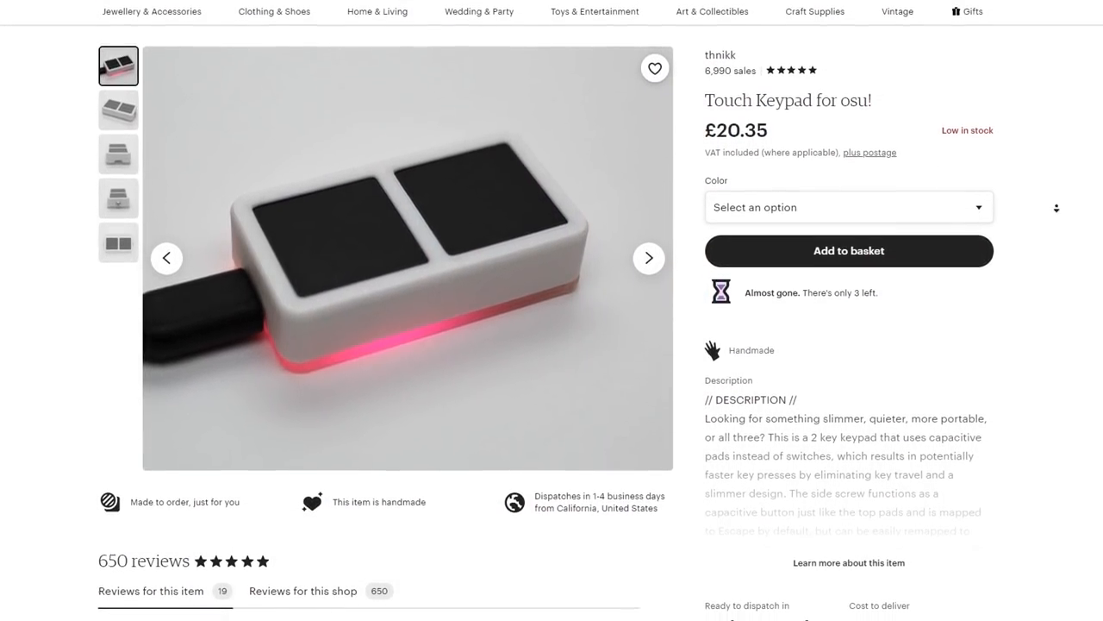
pyautogui.scroll(-3)
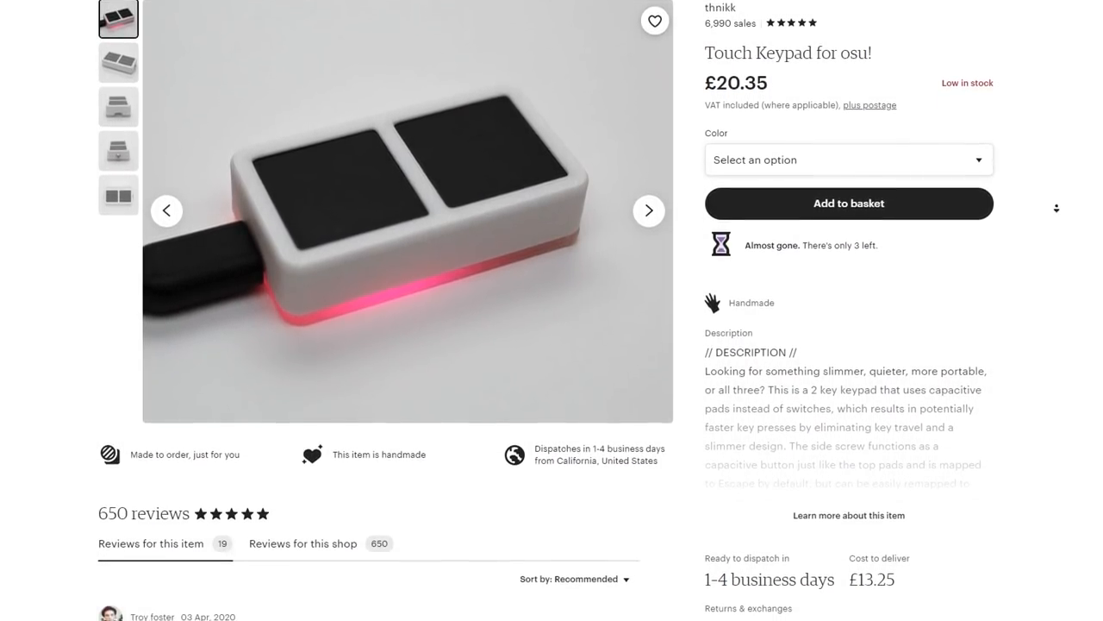
pyautogui.scroll(-3)
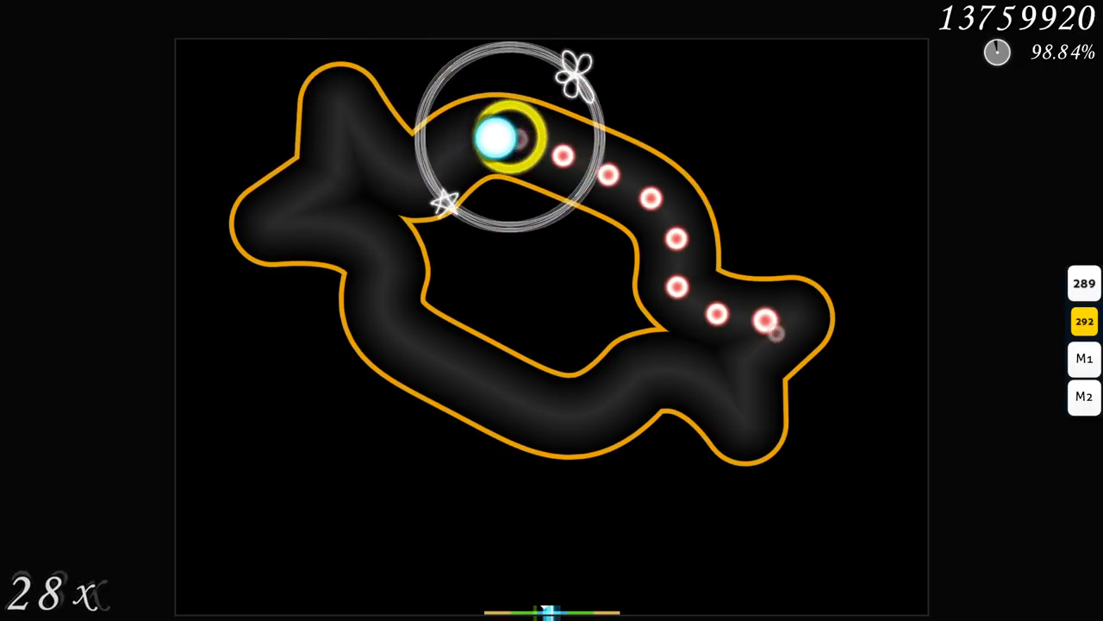
pyautogui.moveTo(746, 371)
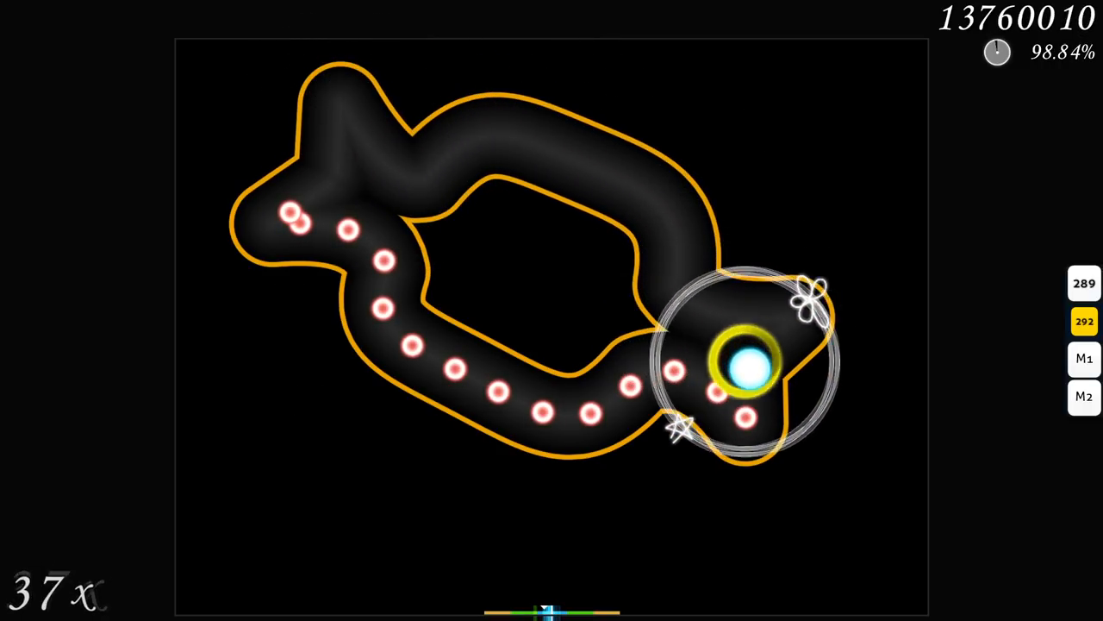